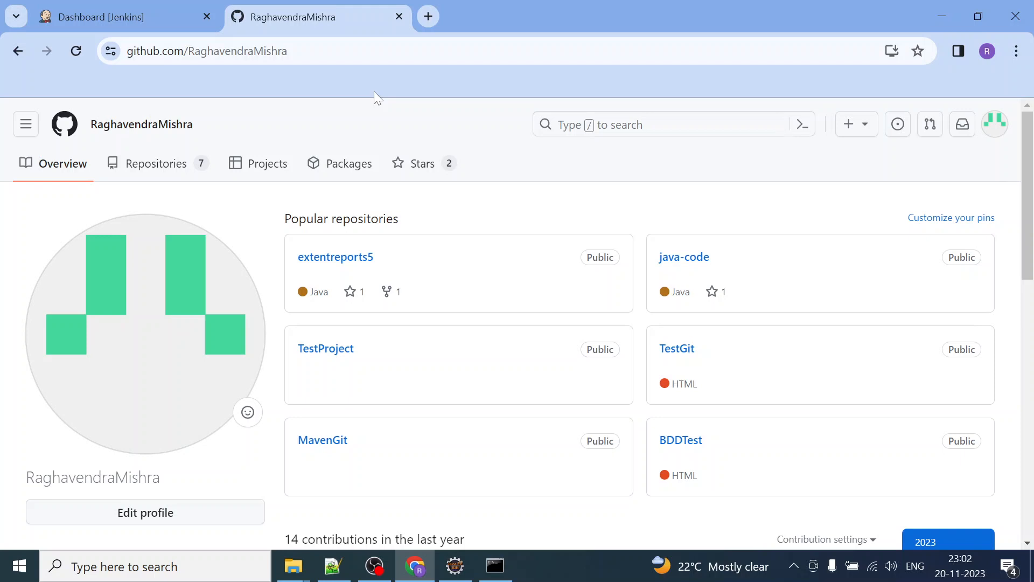
mouse_move(266, 81)
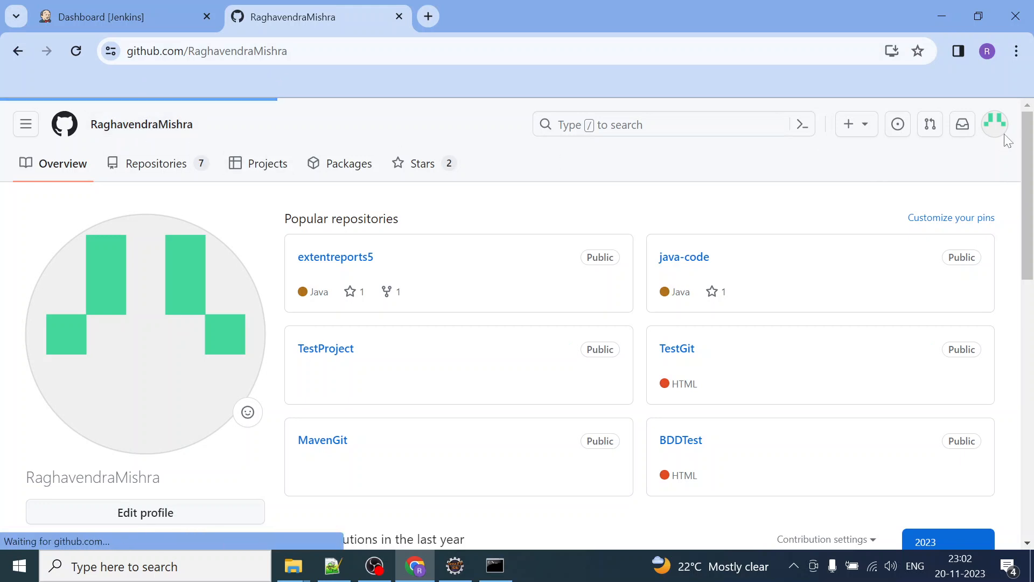
Go to 'Your repositories' from the avatar account menu.
left_click(994, 123)
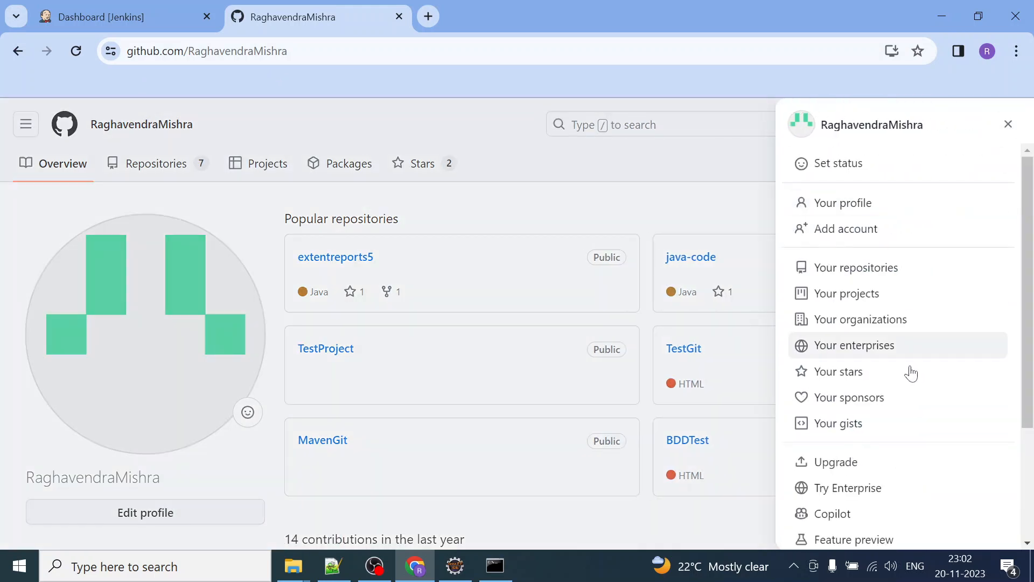
mouse_move(856, 267)
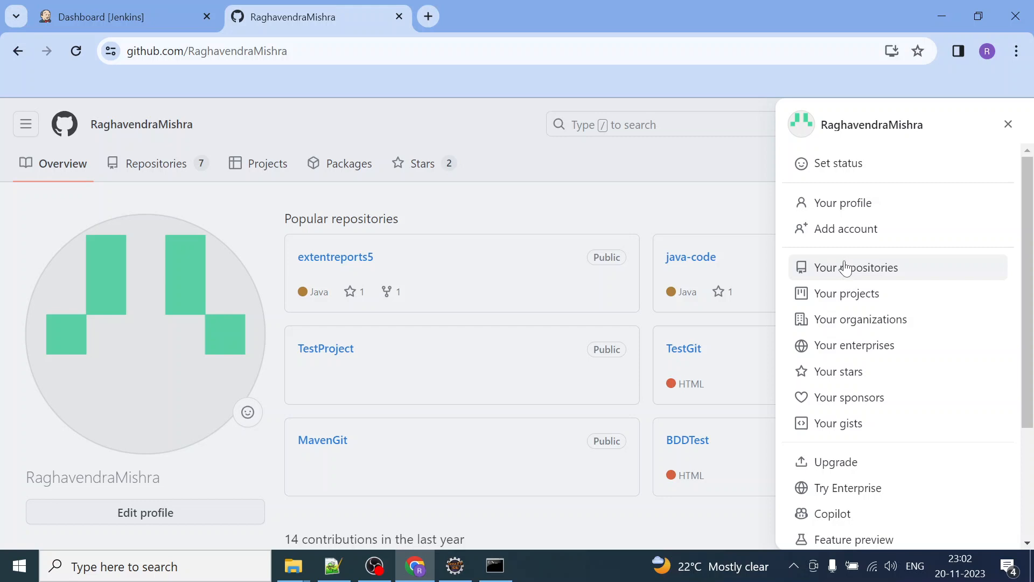
mouse_move(186, 167)
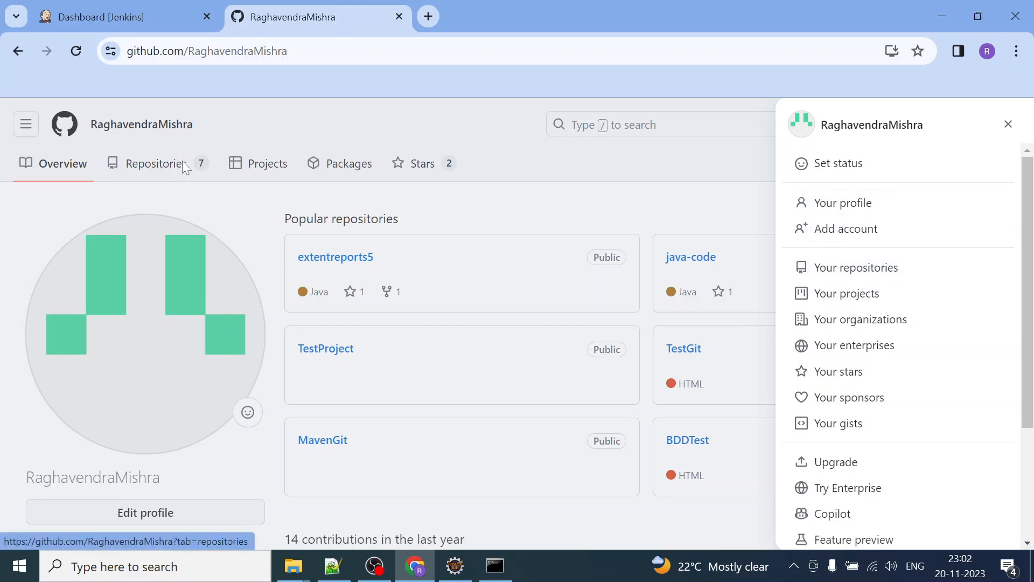
mouse_move(856, 293)
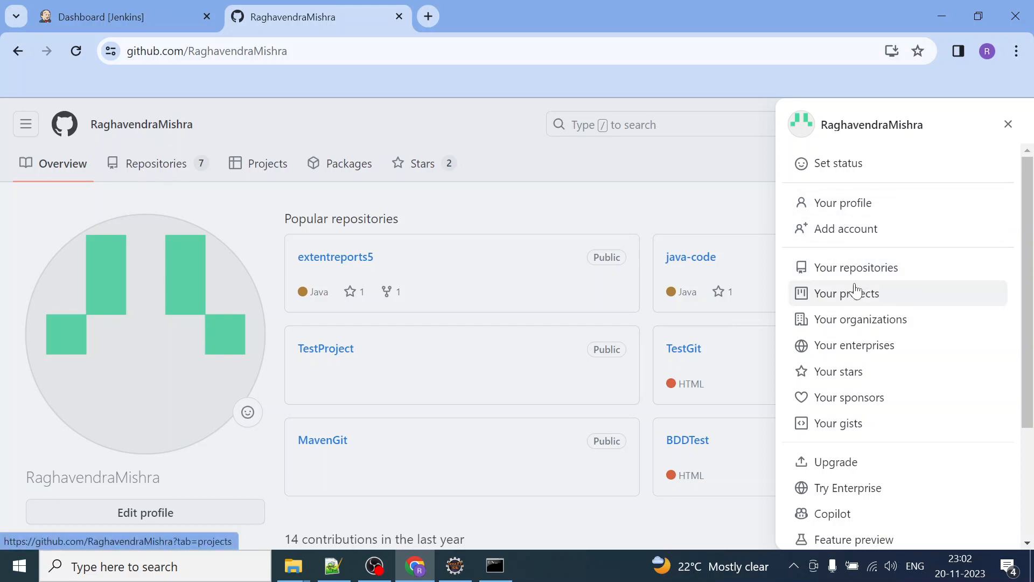
left_click(859, 267)
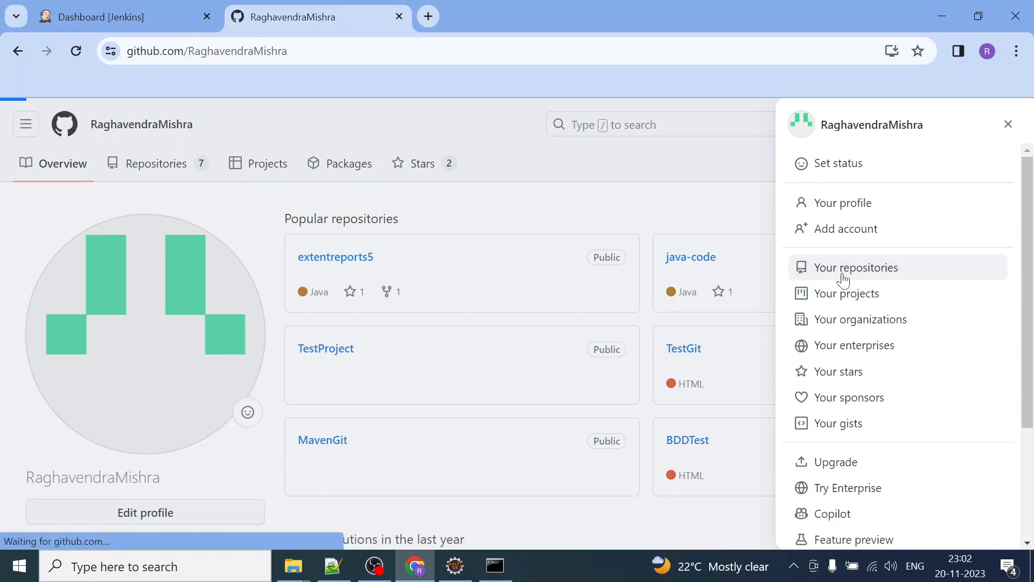
Browse the repositories list, detour to the profile overview and return to Repositories.
left_click(855, 267)
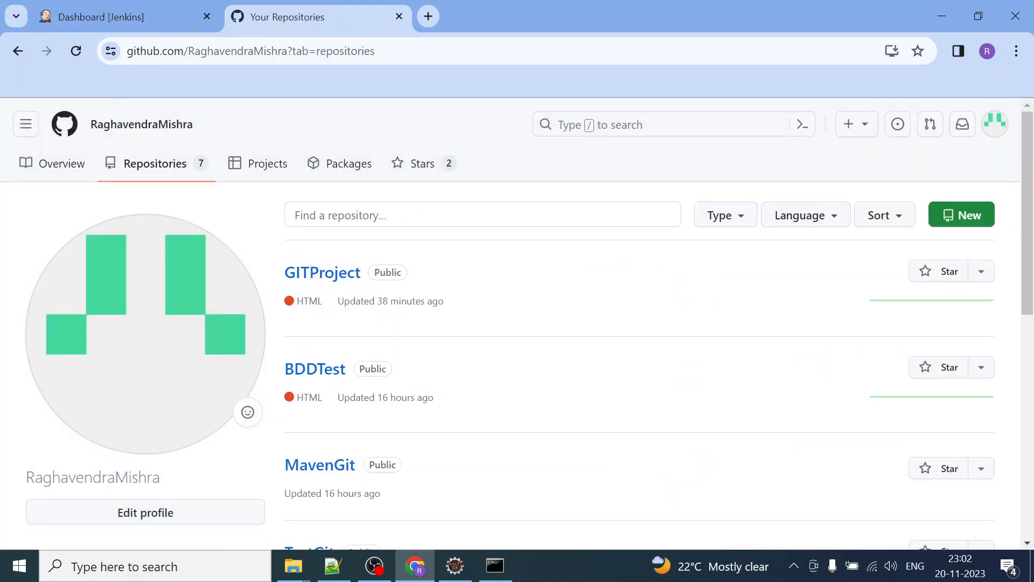
scroll("down", 3)
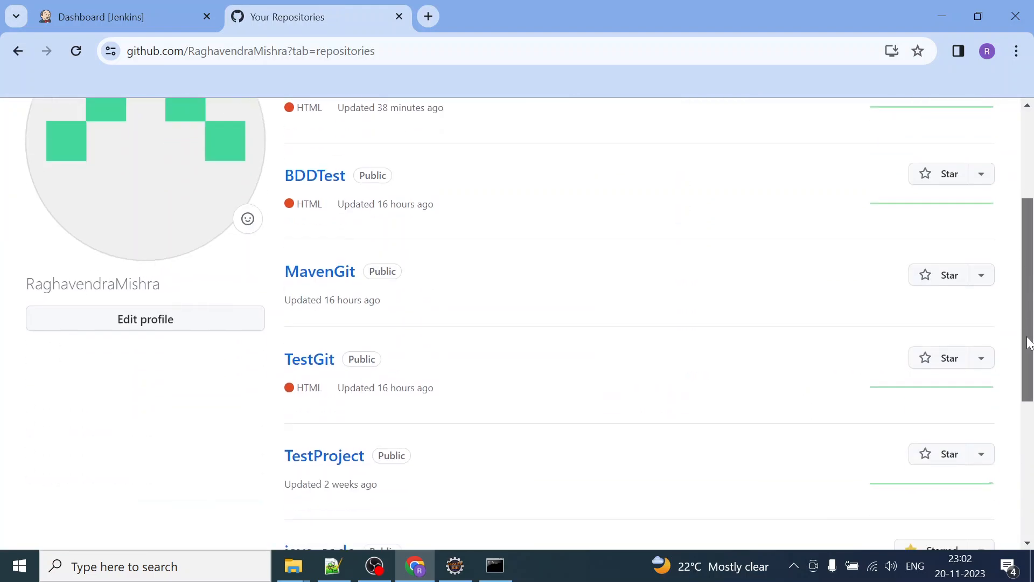
scroll("up", 3)
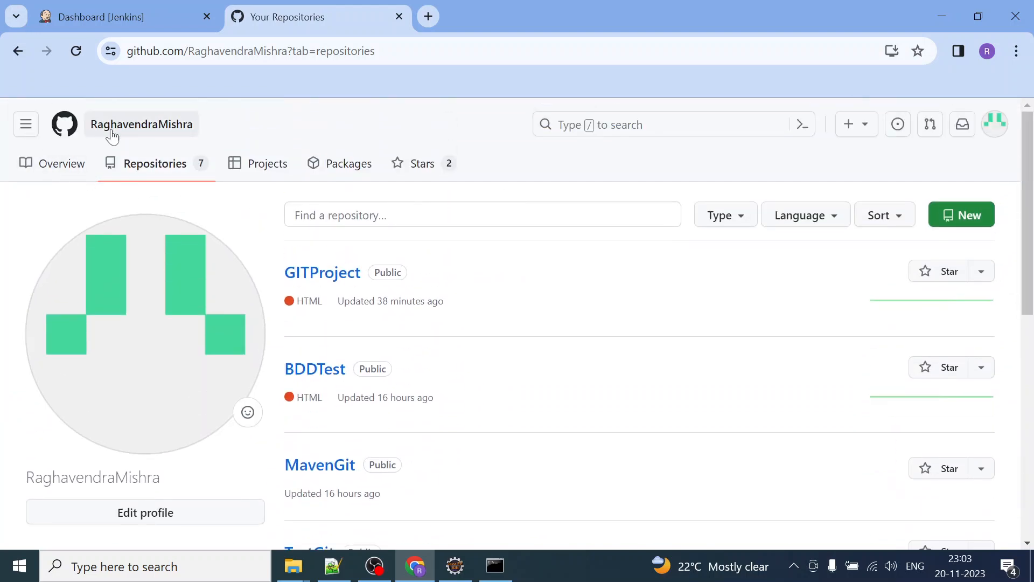
left_click(141, 124)
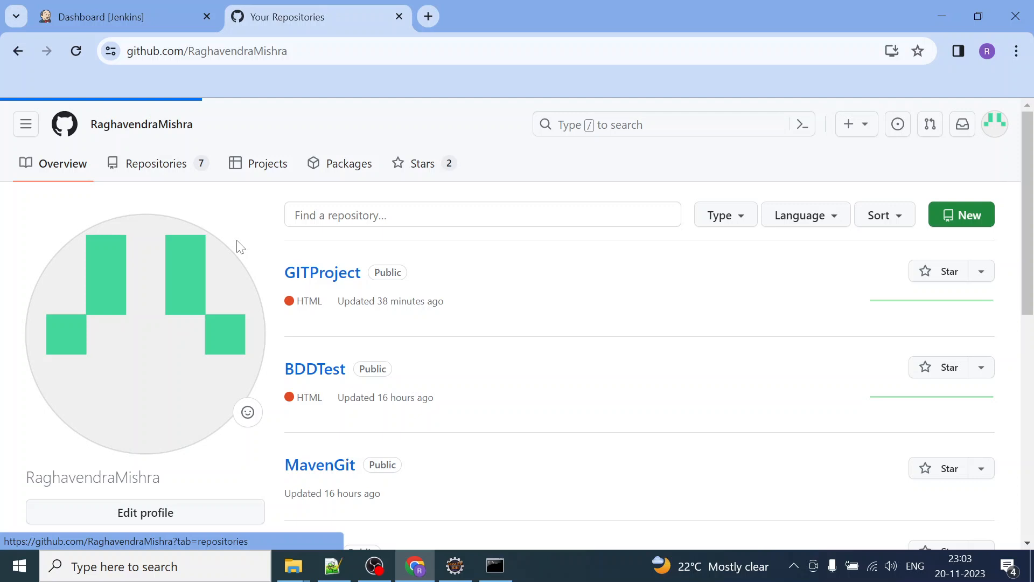
left_click(63, 162)
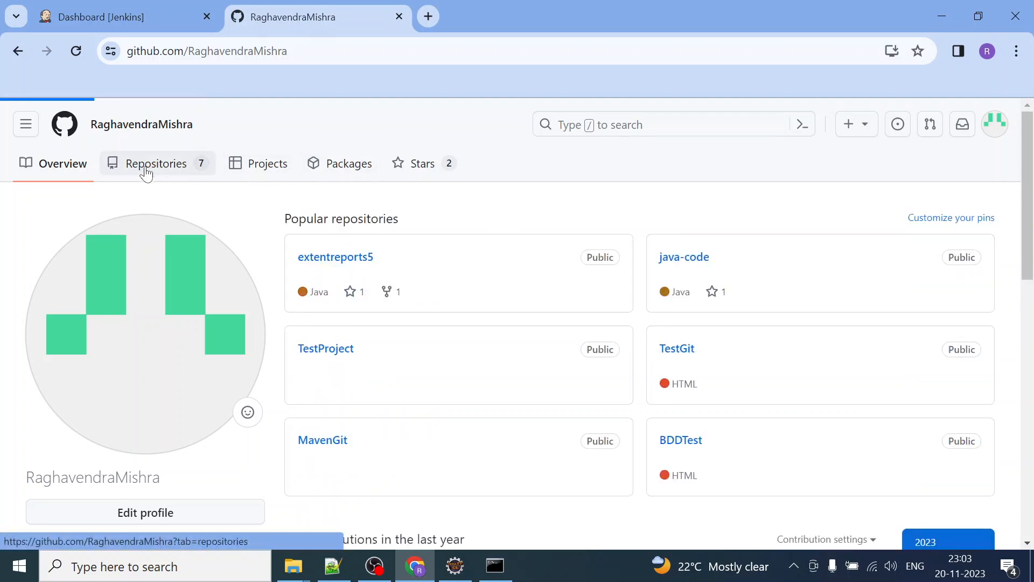
left_click(156, 163)
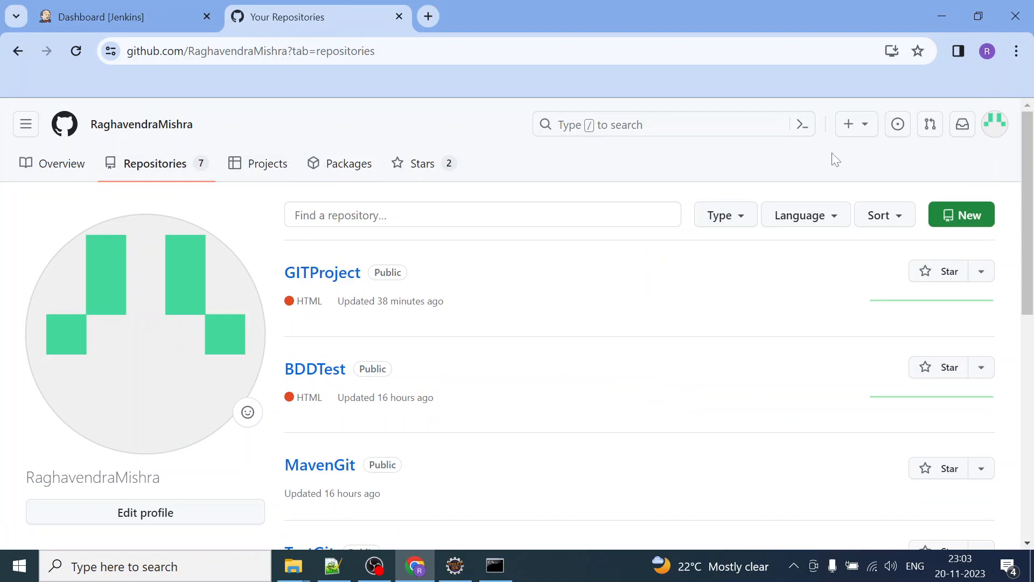
mouse_move(1028, 277)
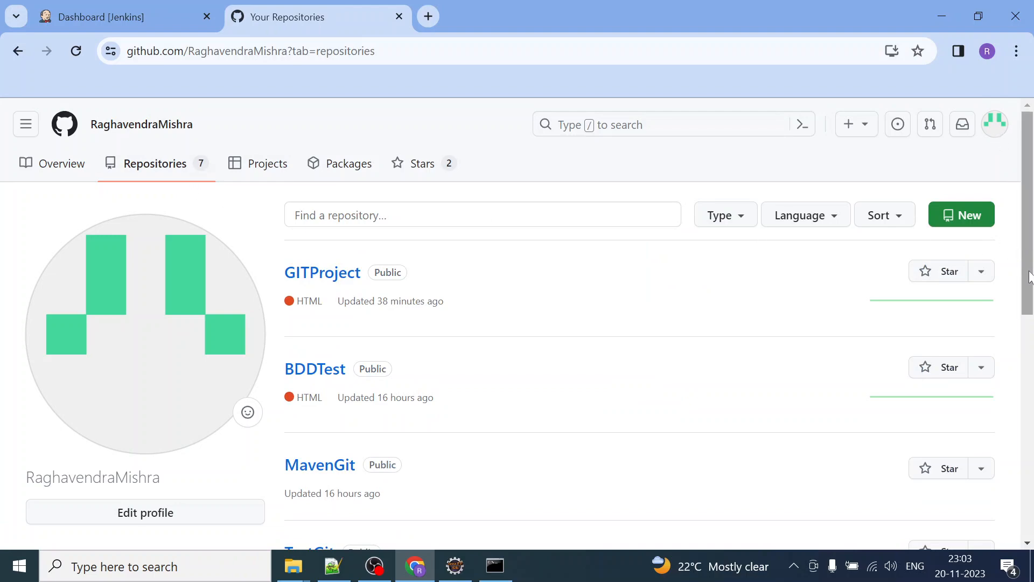
Locate GITProject in the list and open its repository page.
scroll("down", 3)
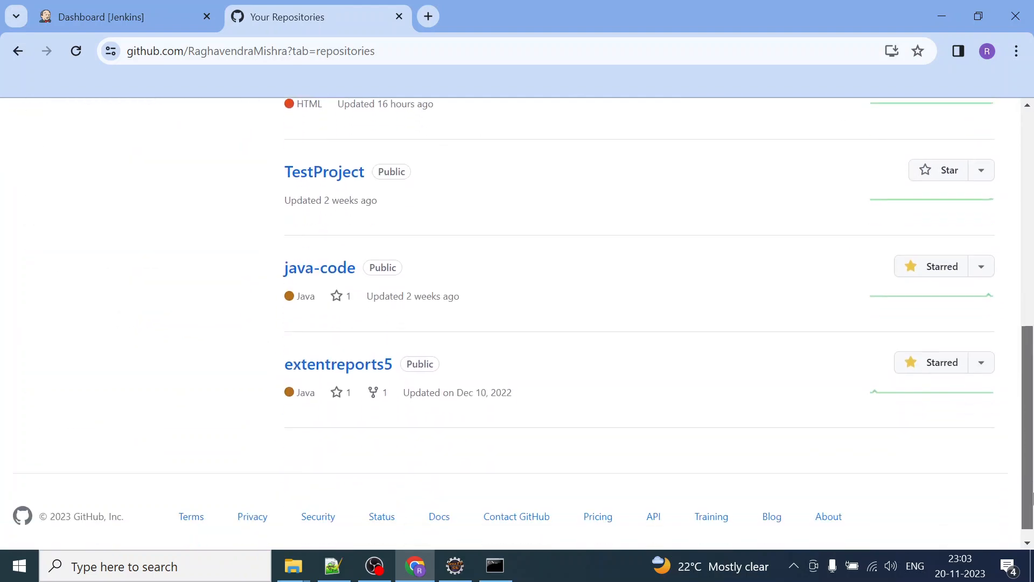
scroll("up", 3)
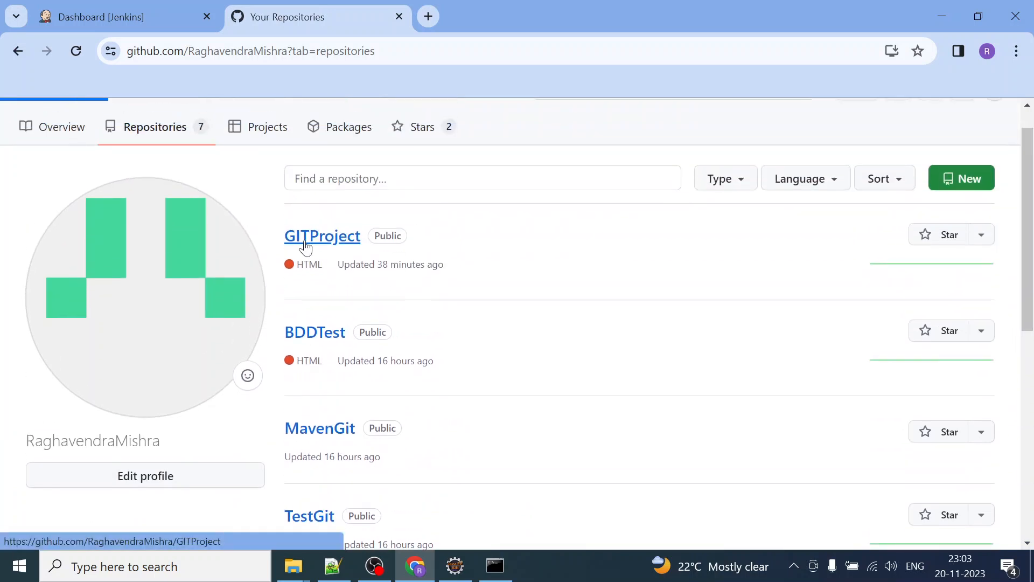
left_click(322, 235)
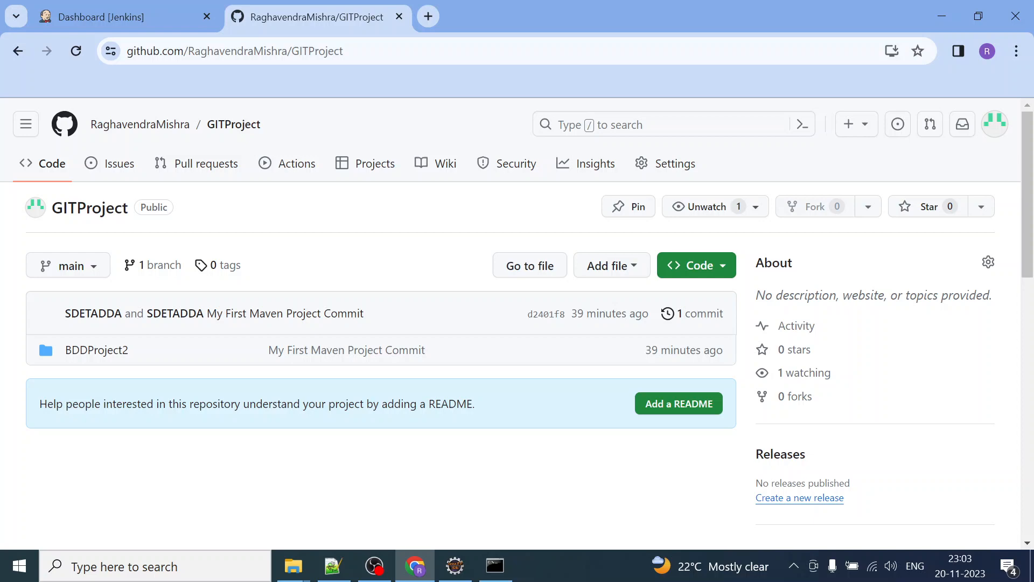
mouse_move(671, 162)
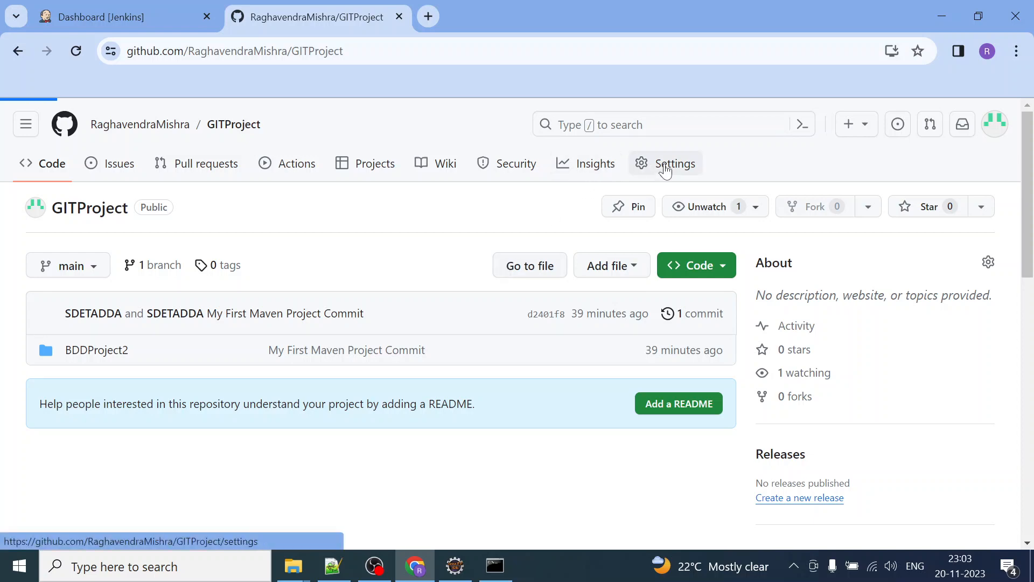
In Settings, change the repository name to GITProject1 and rename it.
left_click(674, 162)
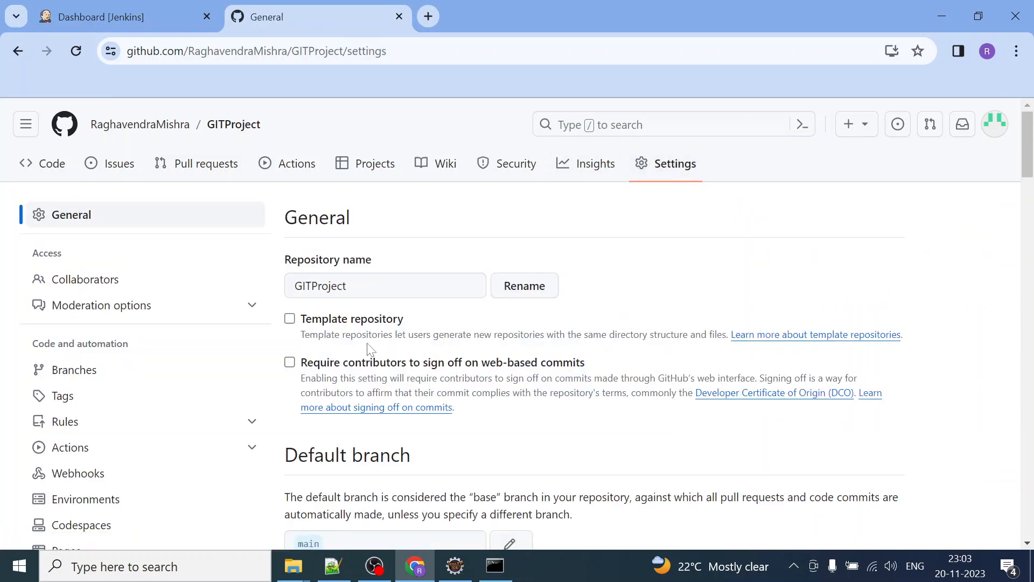
left_click(385, 286)
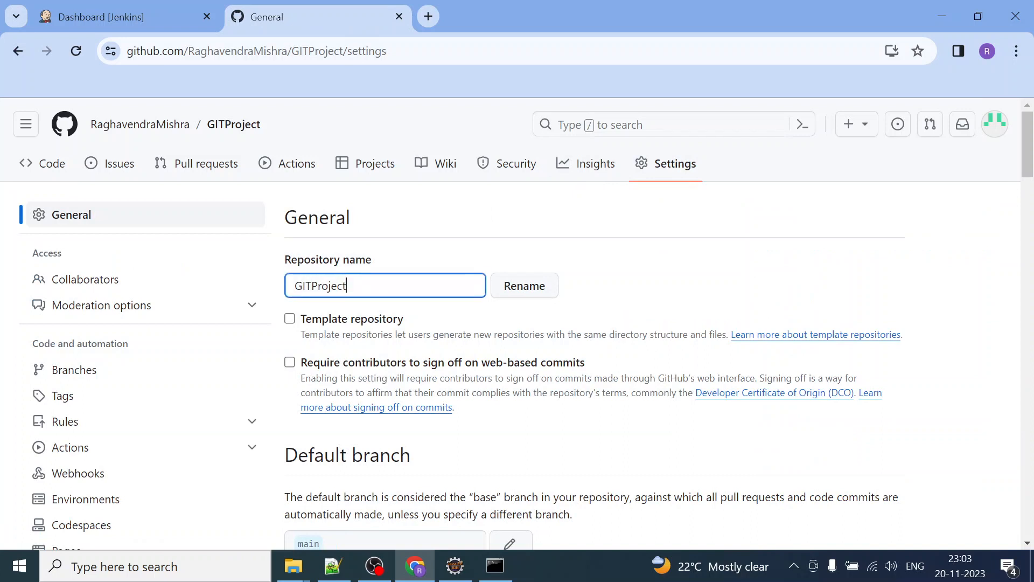
type("1")
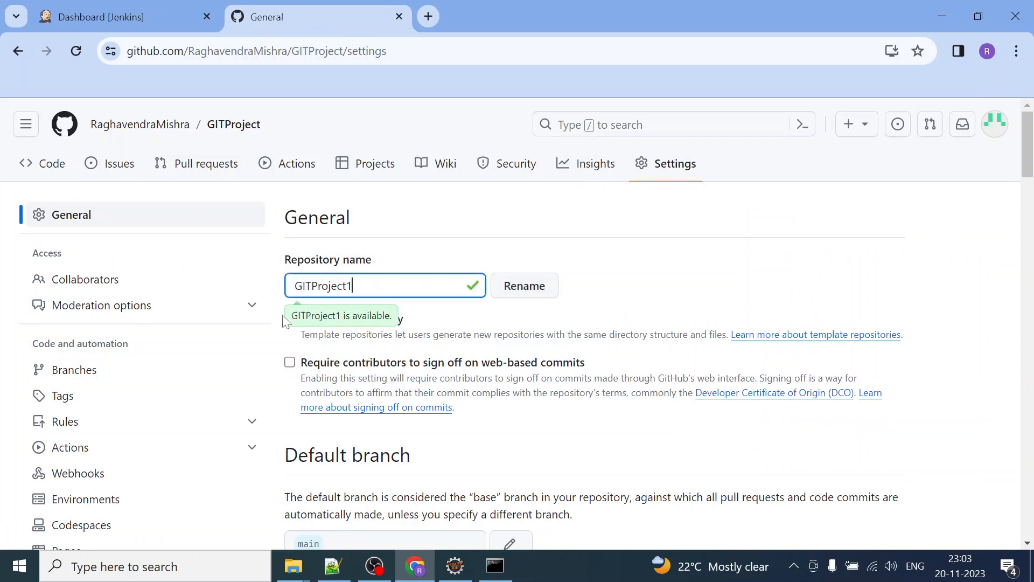
mouse_move(292, 333)
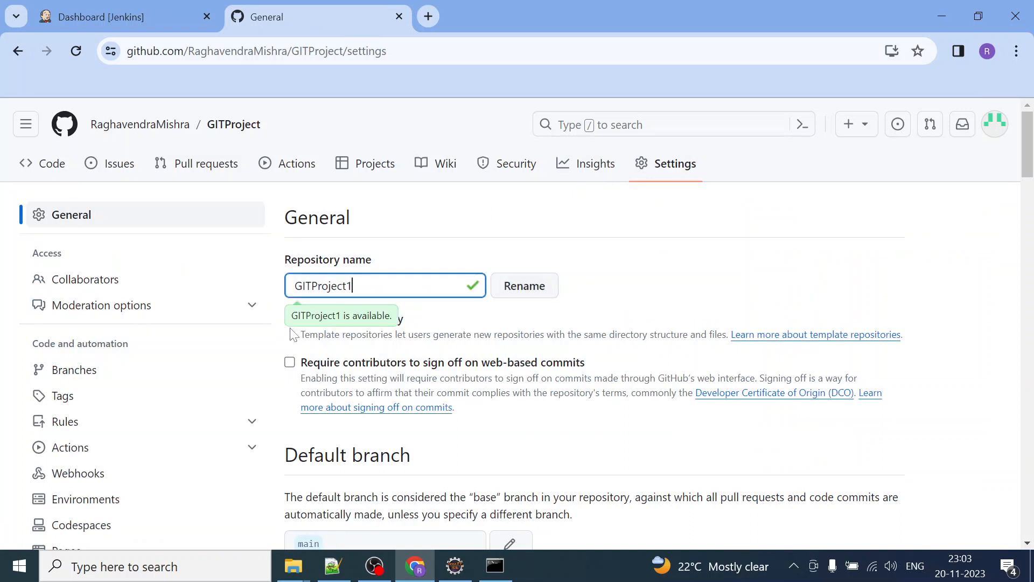
mouse_move(131, 143)
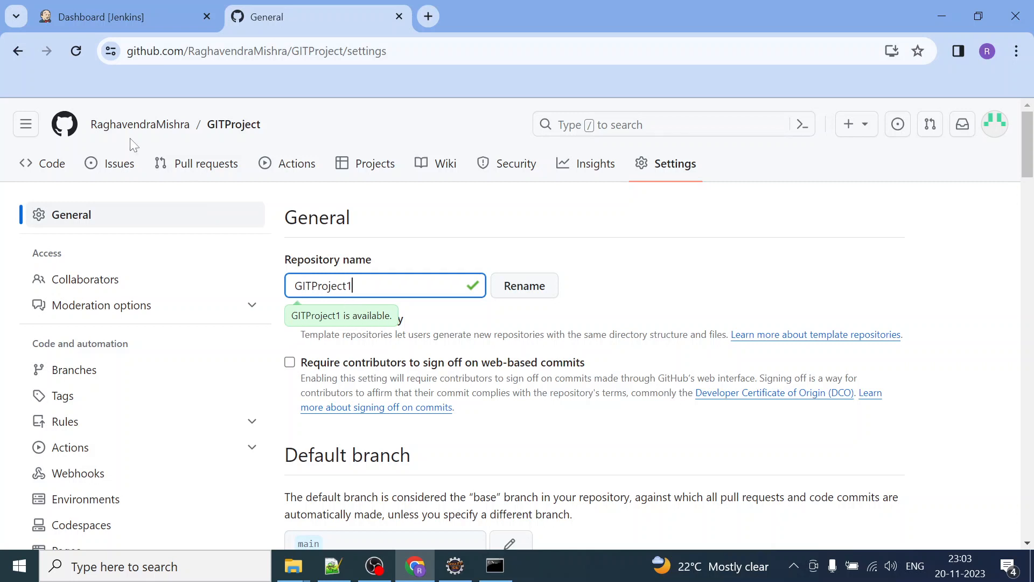
mouse_move(313, 331)
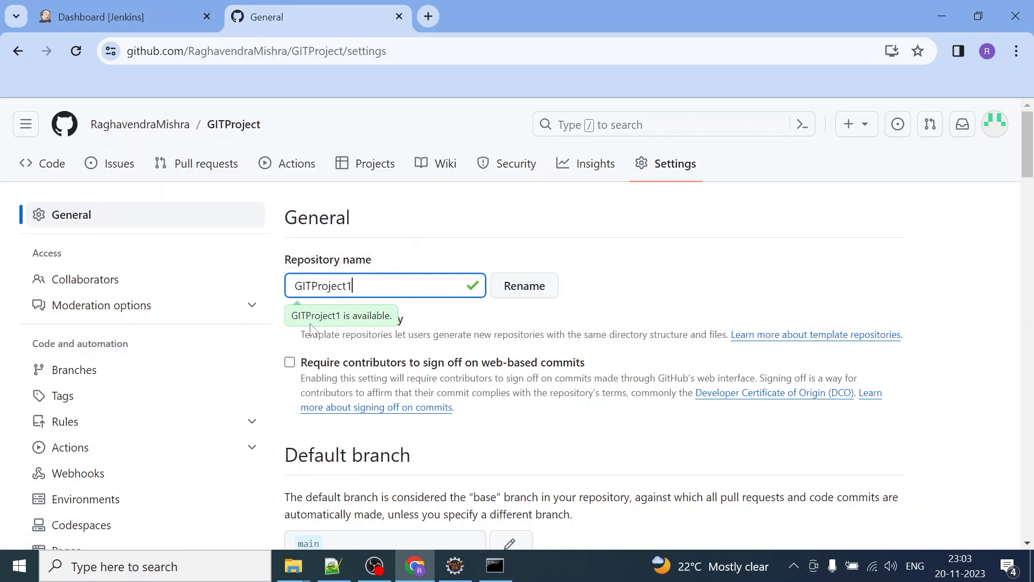
mouse_move(513, 304)
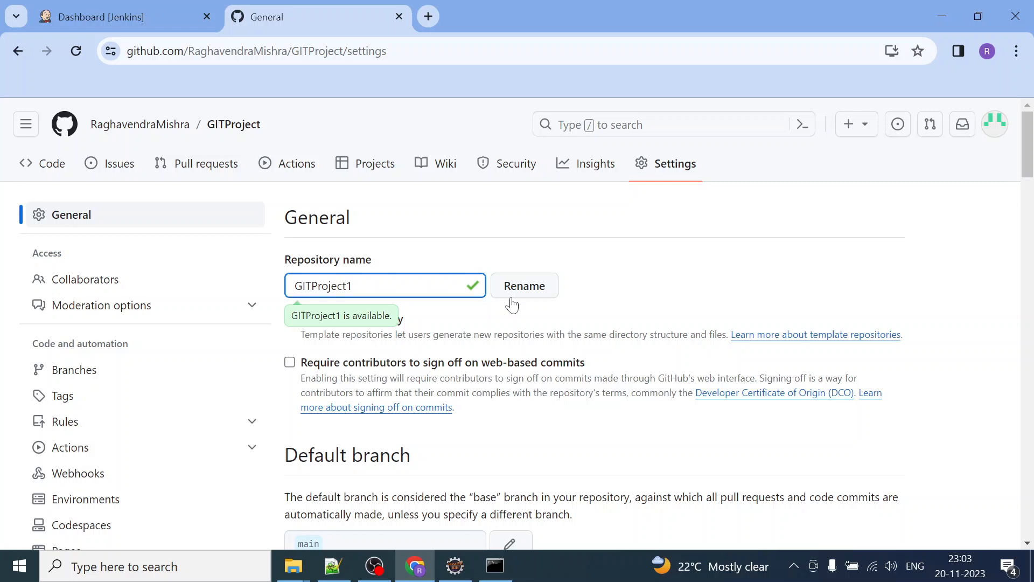
left_click(524, 285)
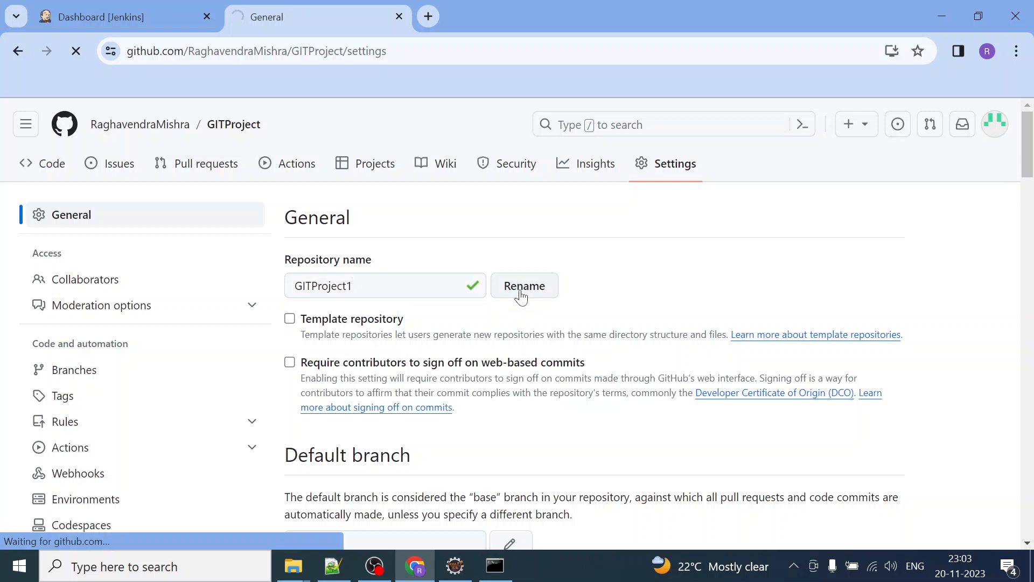
Reopen GITProject1's Settings and scroll down to the Danger Zone section.
left_click(523, 286)
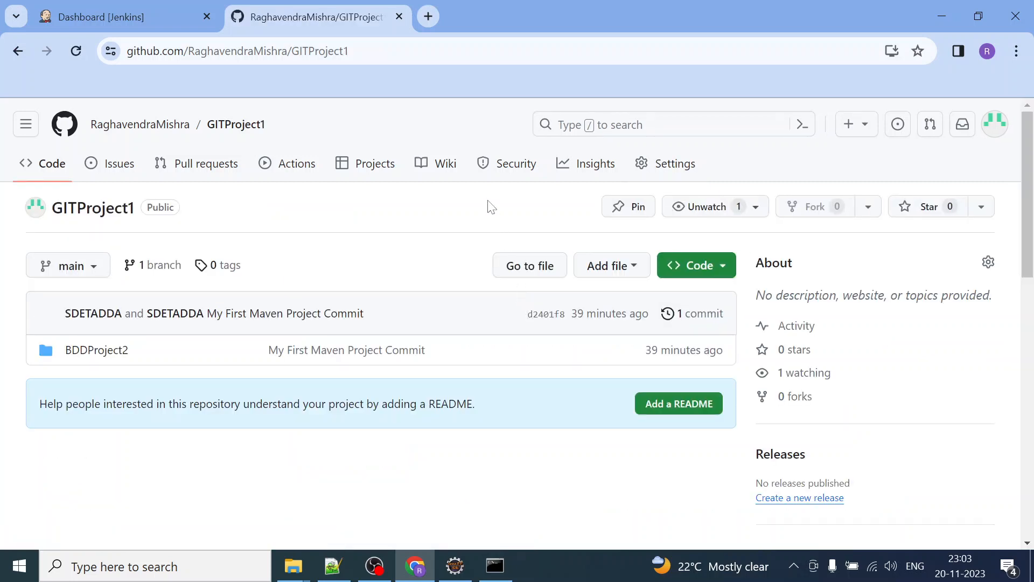
mouse_move(674, 163)
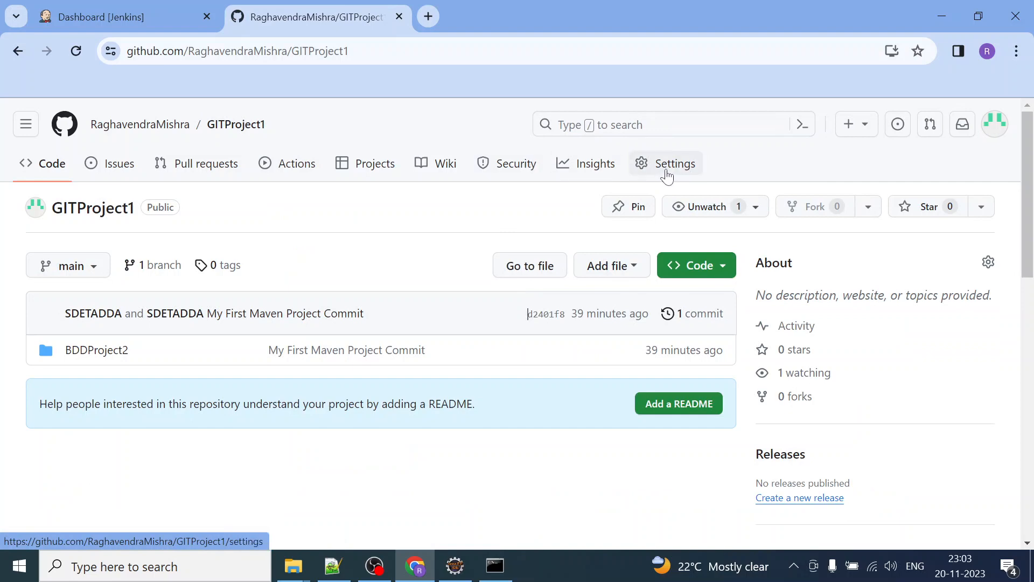
left_click(674, 162)
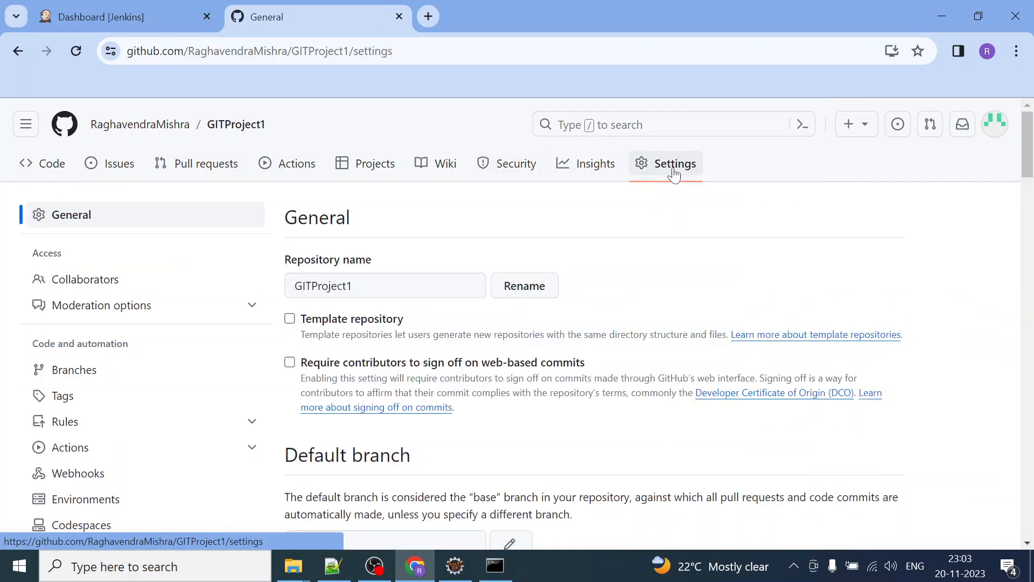
left_click(384, 284)
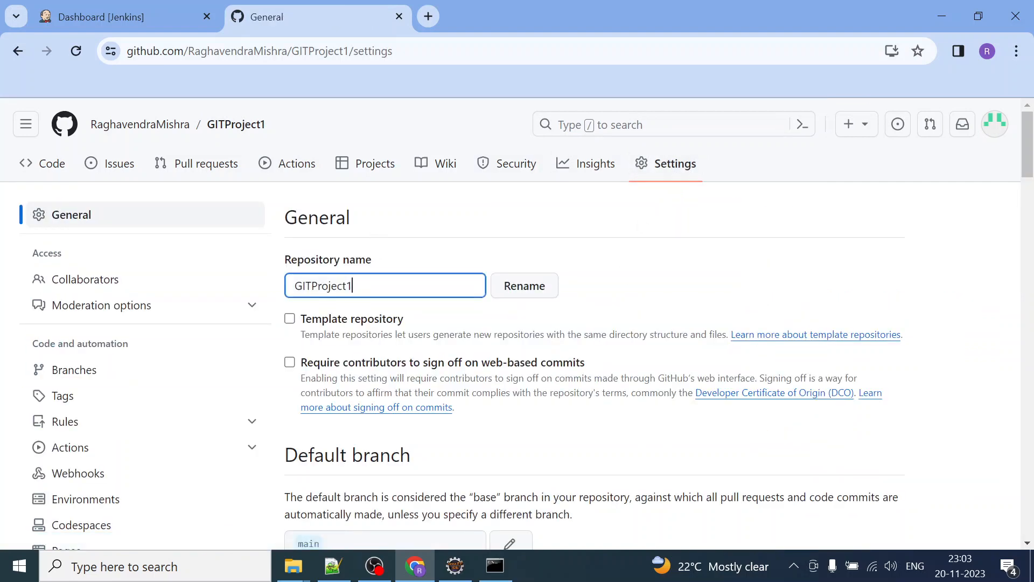
scroll("down", 3)
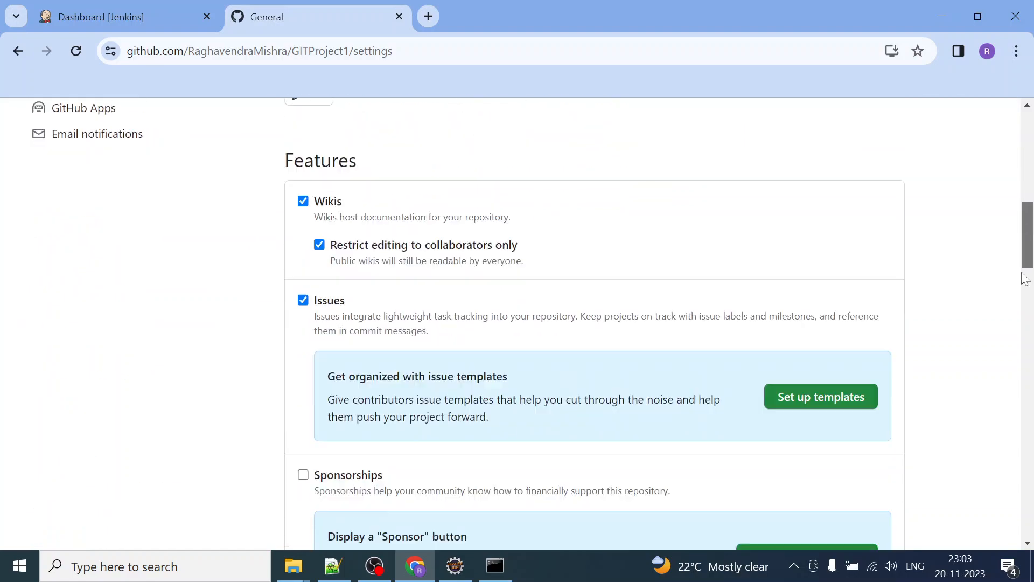
scroll("down", 3)
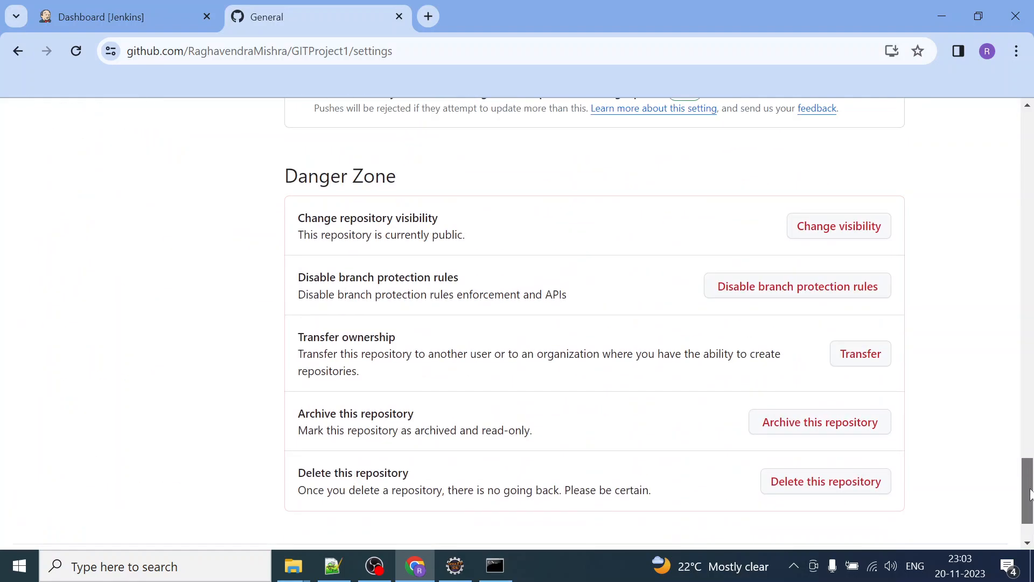
scroll("up", 3)
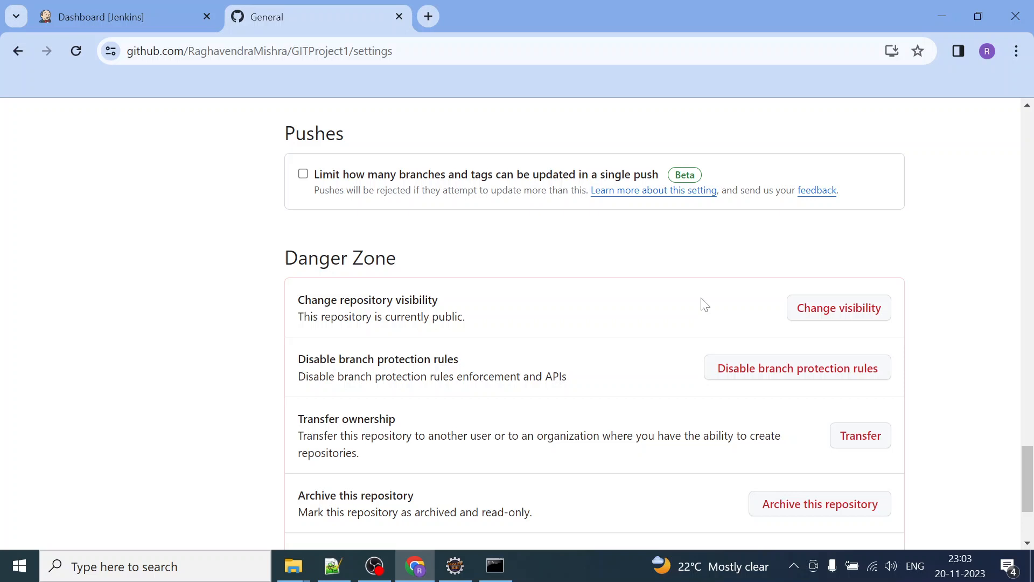
mouse_move(350, 288)
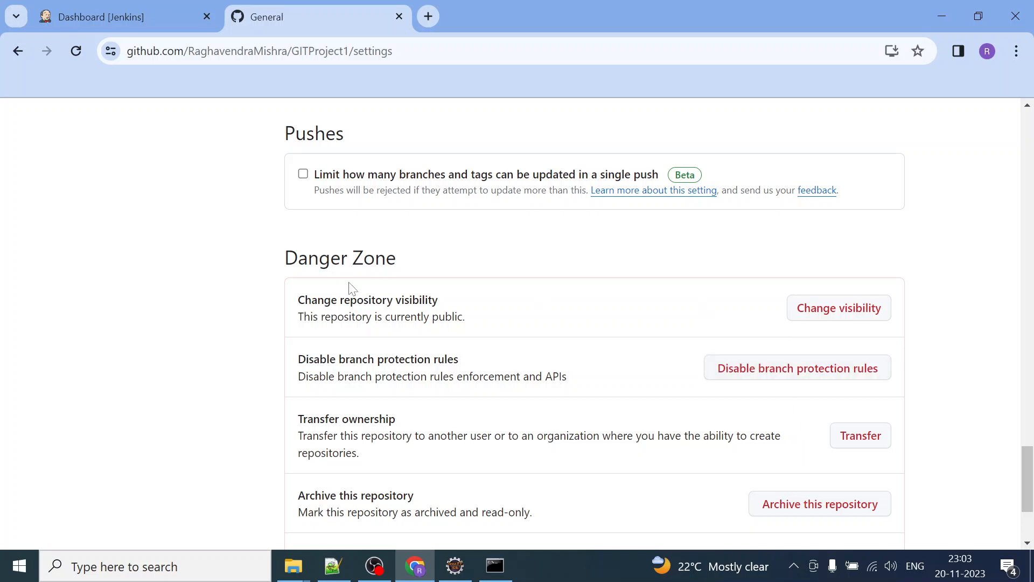
scroll("down", 3)
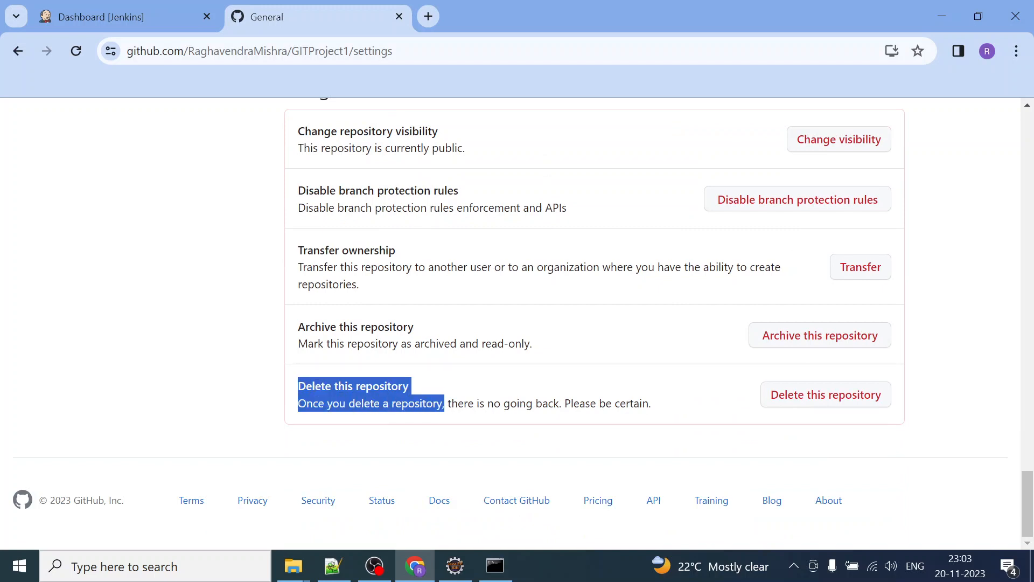
Start deleting GITProject1 and accept both deletion warnings.
left_click(825, 394)
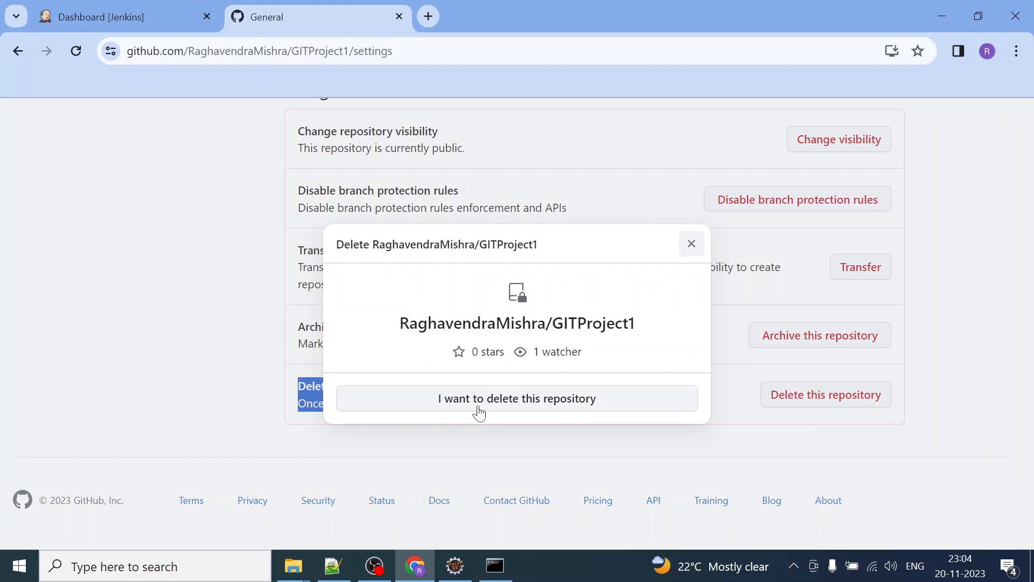
left_click(516, 398)
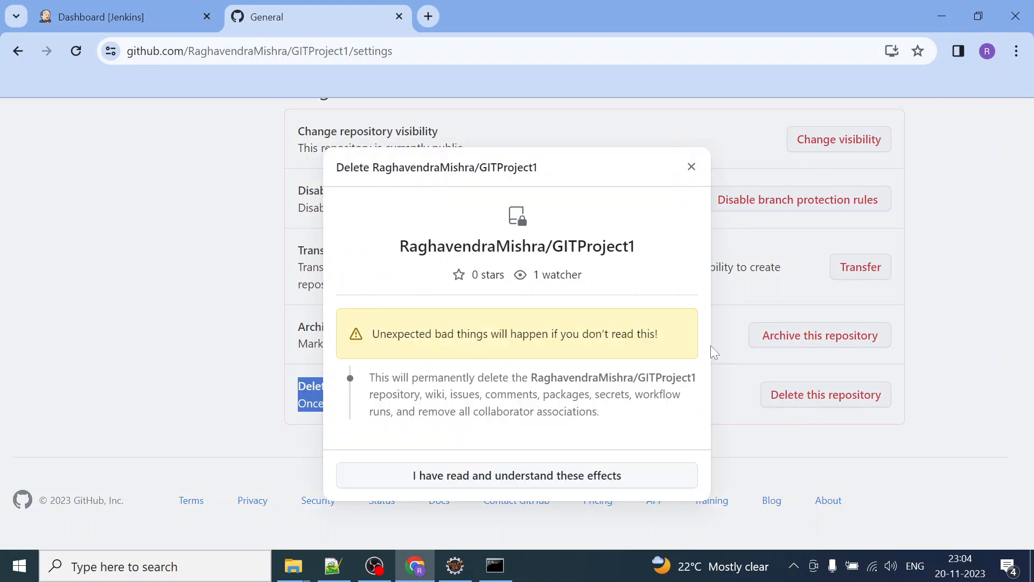
left_click(516, 475)
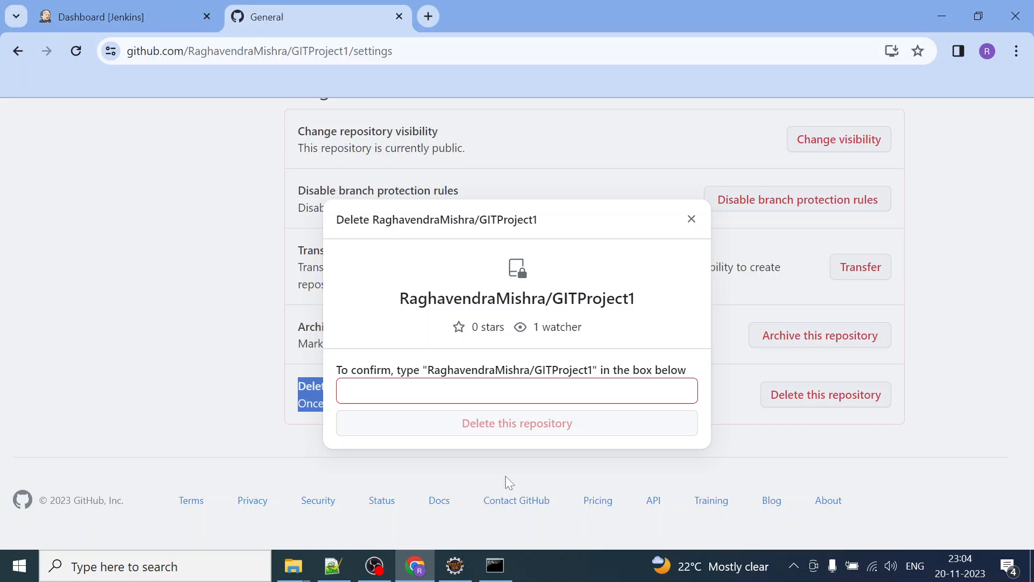
mouse_move(424, 413)
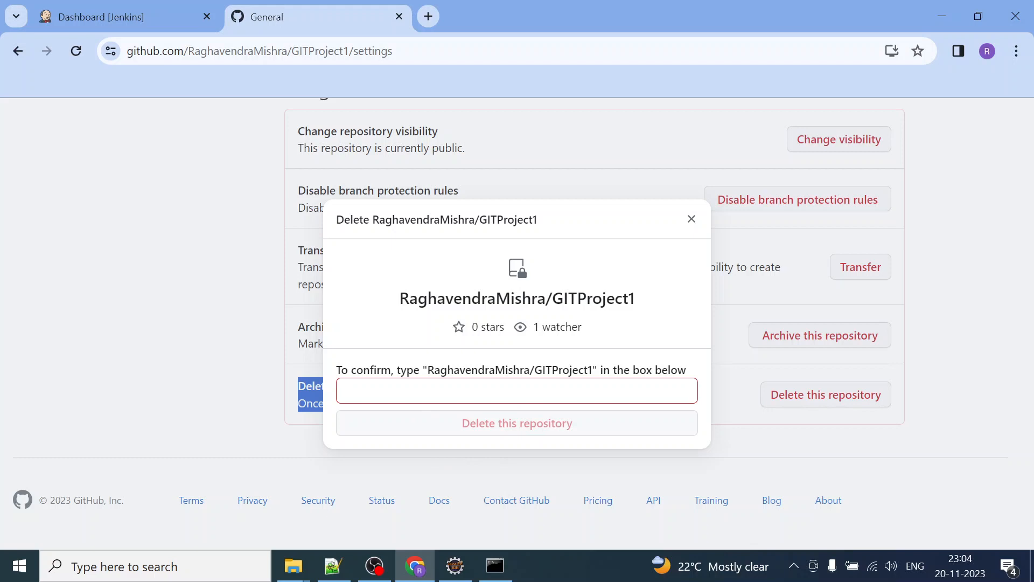
mouse_move(433, 379)
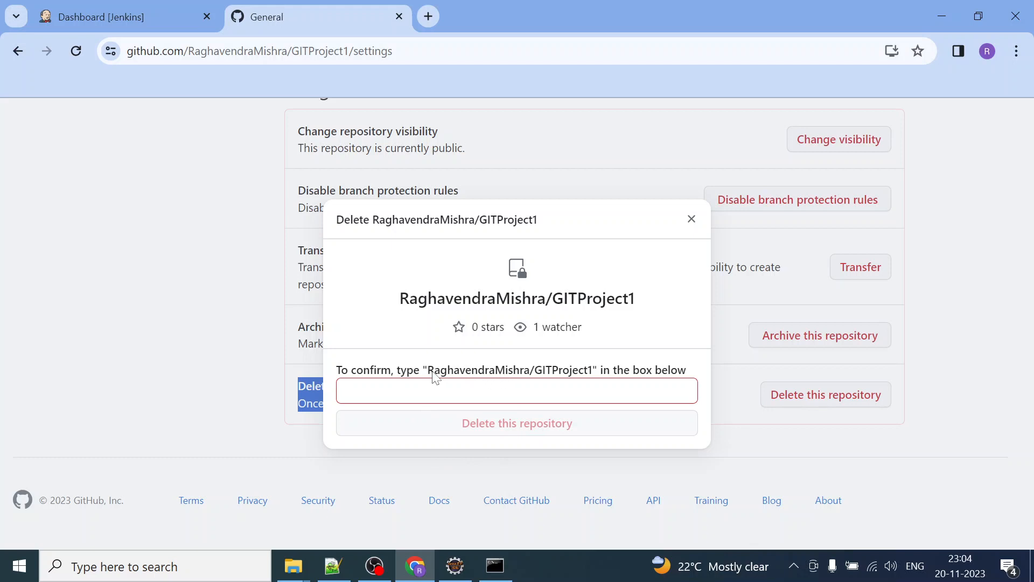
Enter 'RaghavendraMishra/GITProject1' as the deletion confirmation text.
left_click(516, 390)
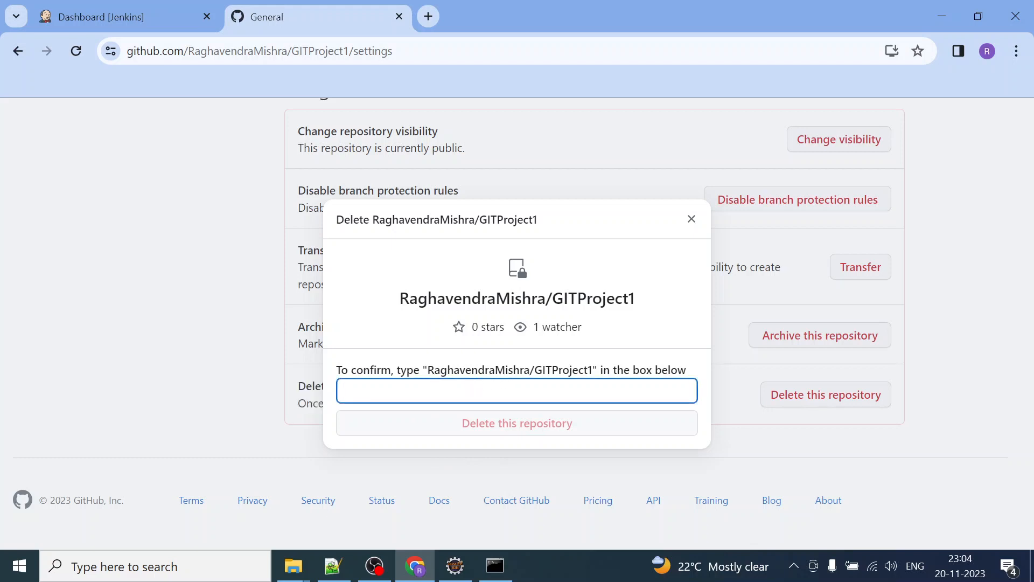
type("Raghaven")
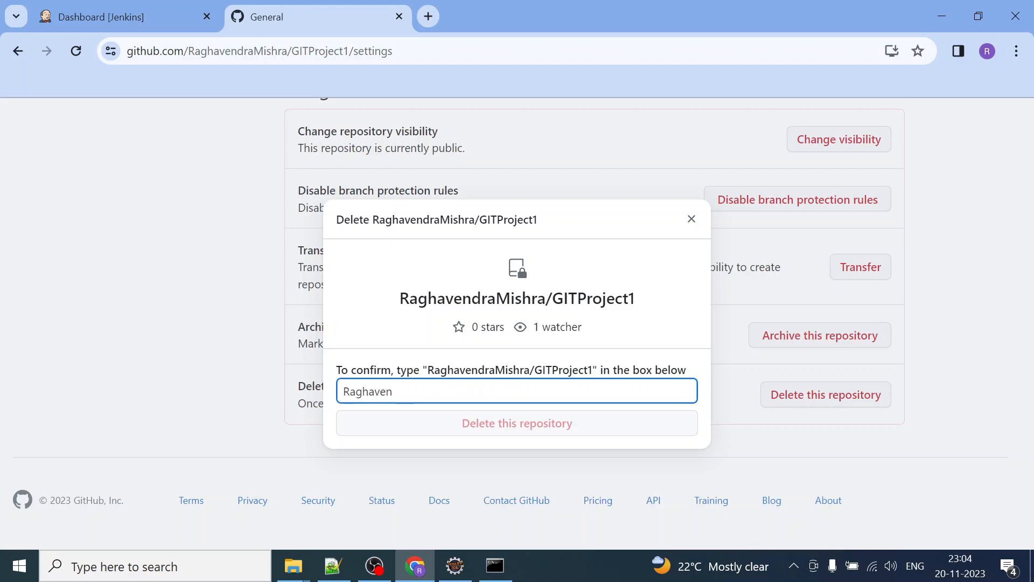
type("dr")
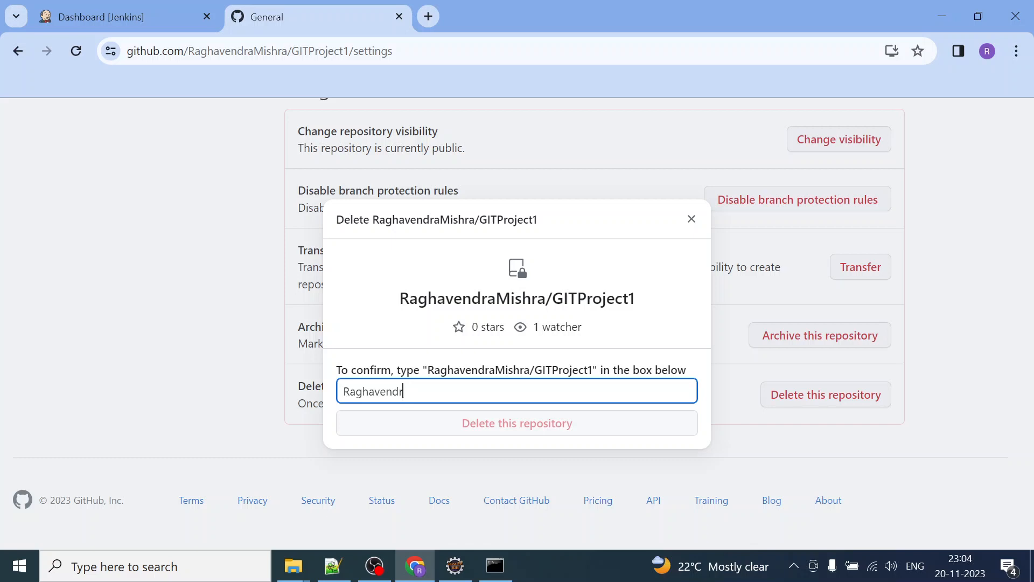
type("aMishr")
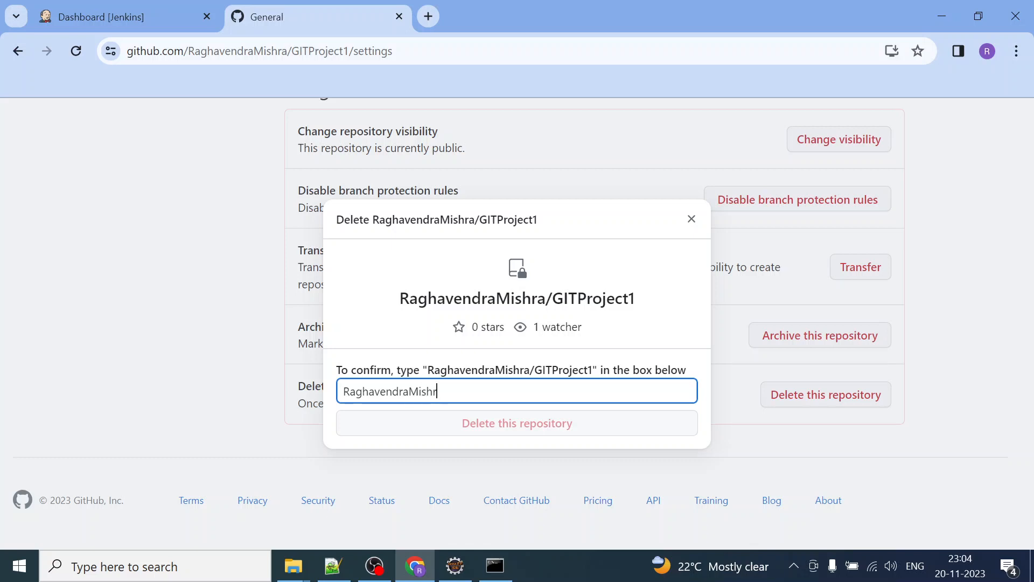
type("a/")
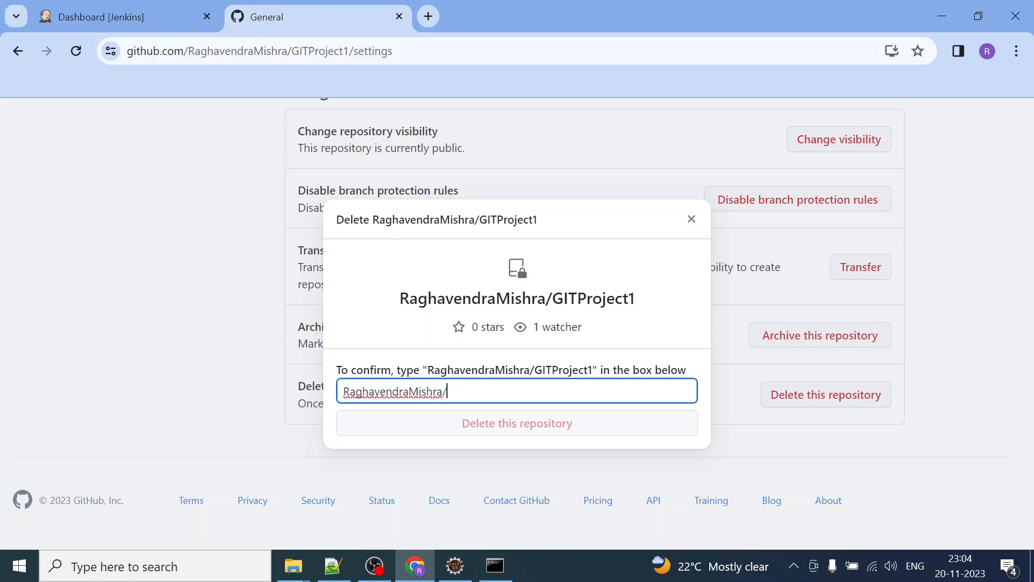
type("G")
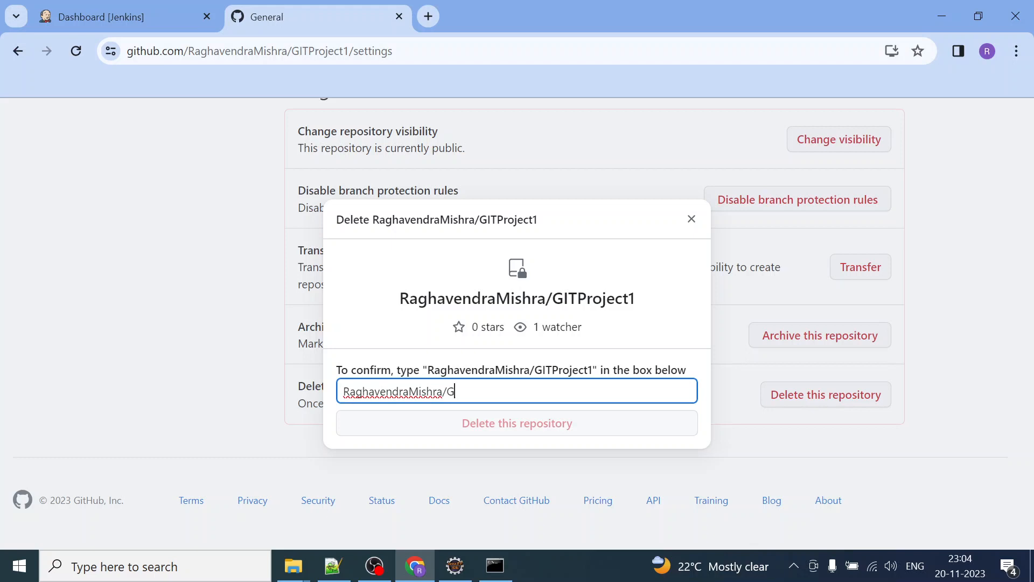
type("ITProje")
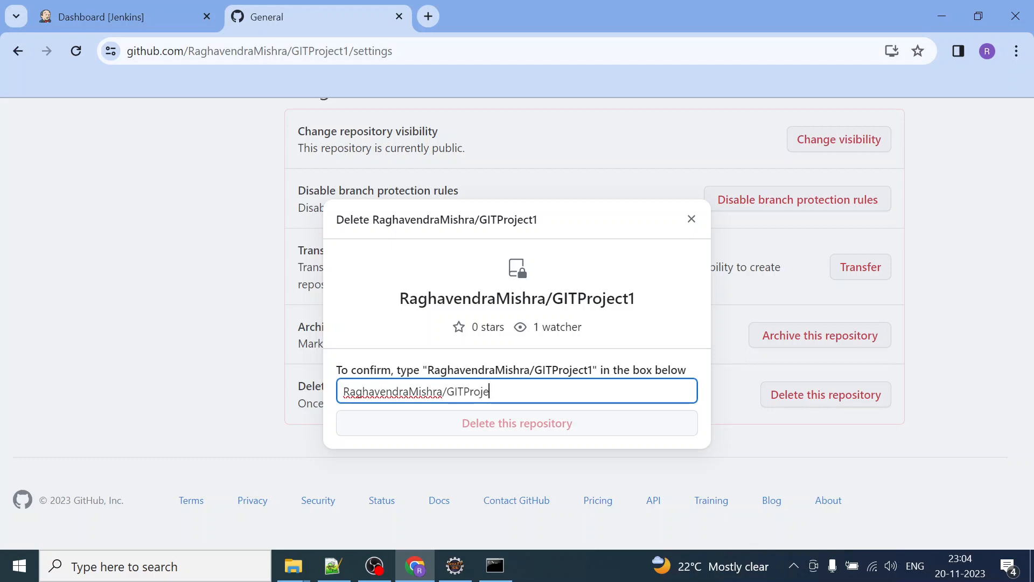
type("ct1")
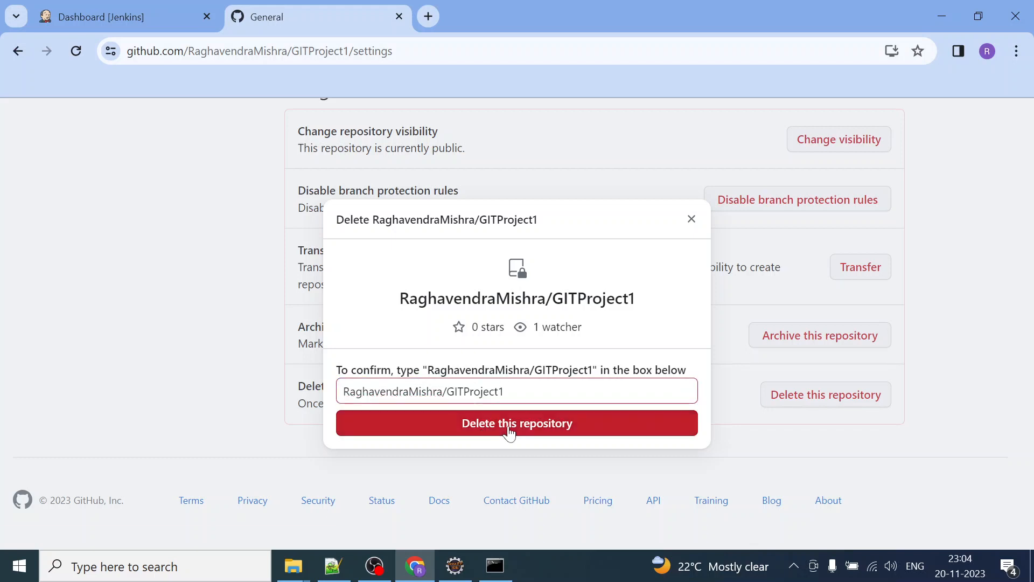
Delete the repository and confirm access with the account password.
left_click(516, 423)
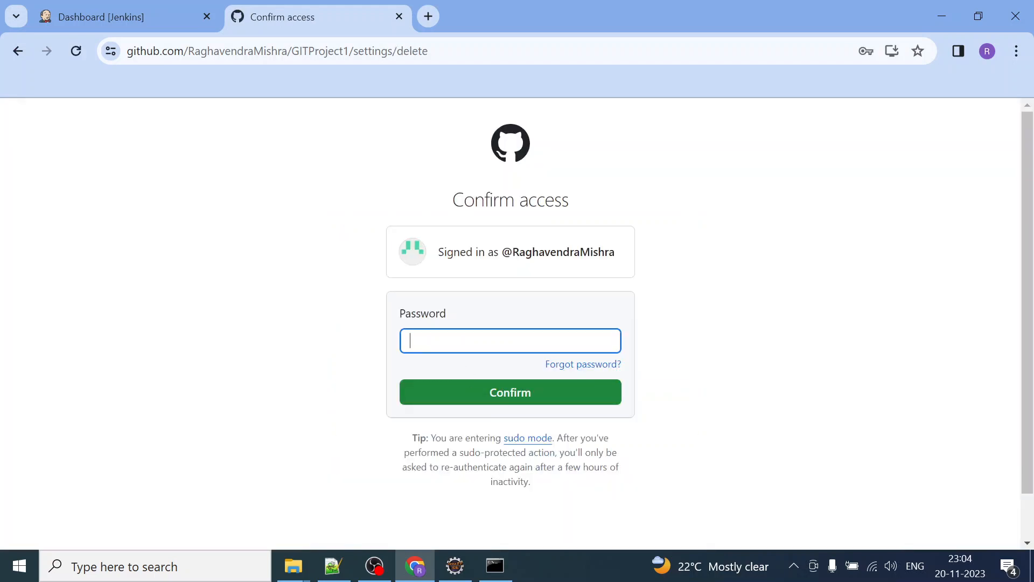
type("•")
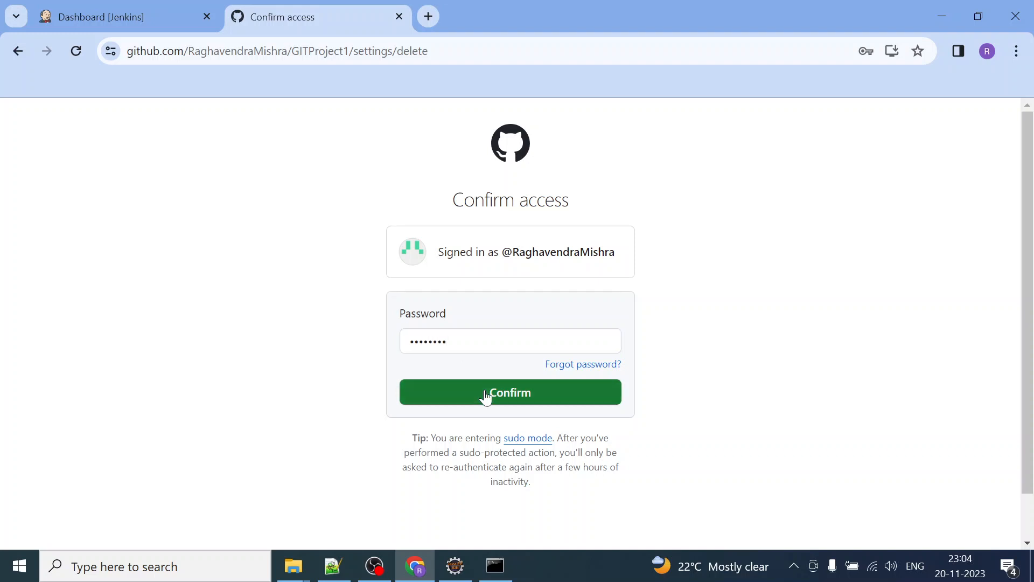
left_click(509, 392)
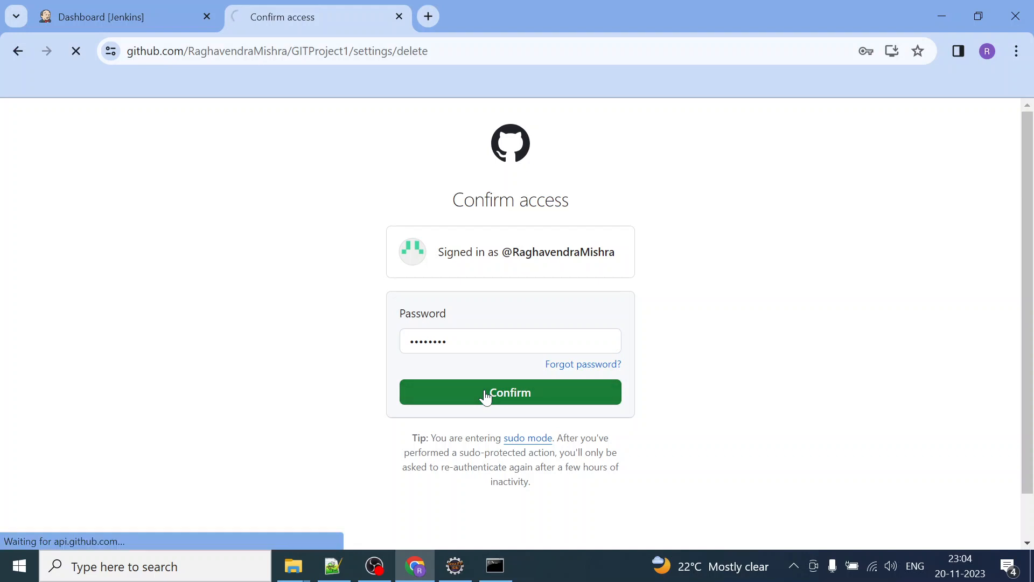
left_click(509, 392)
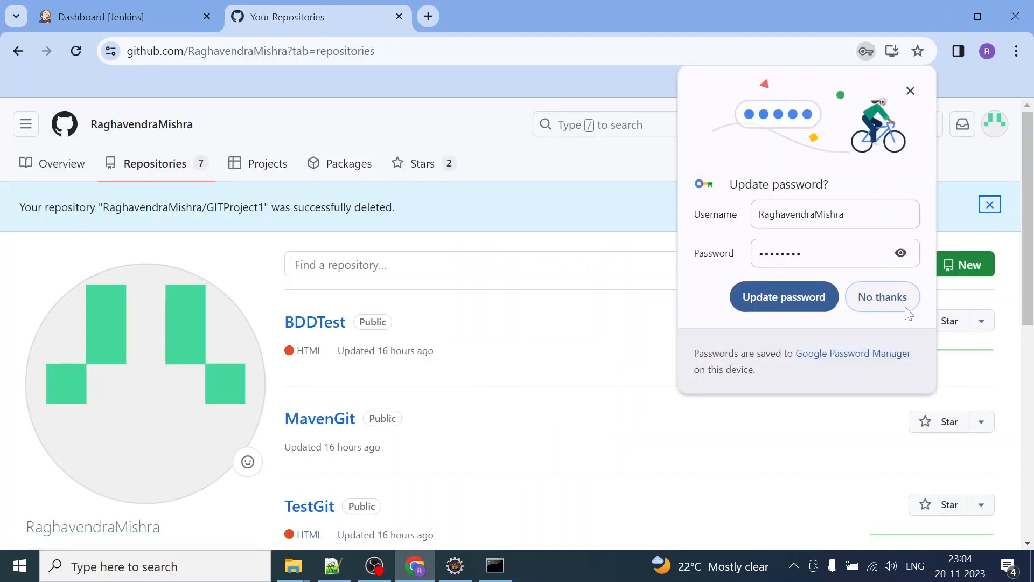
Decline the browser's save-password prompt and verify GITProject1 is gone from the list.
left_click(882, 296)
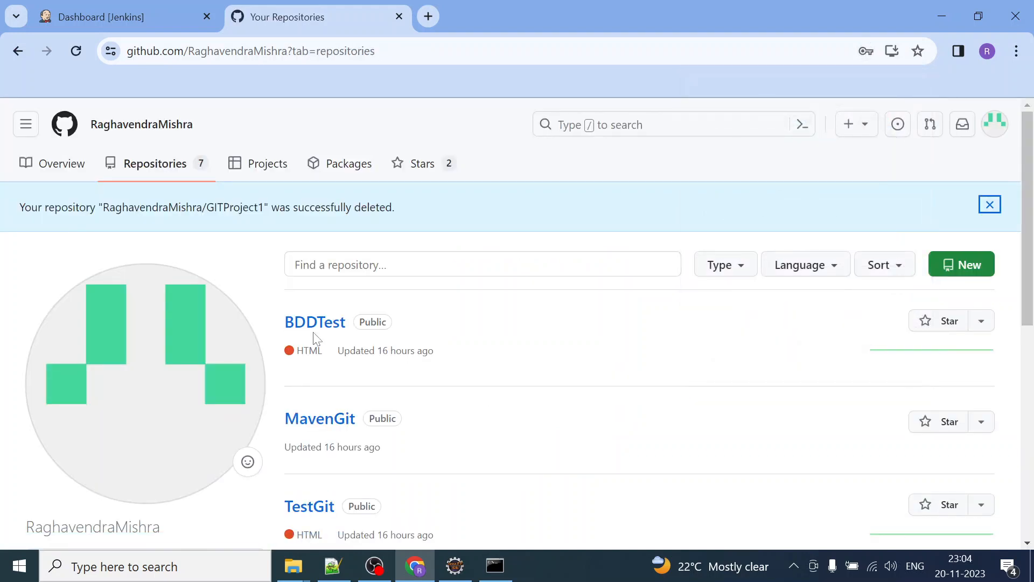
scroll("down", 3)
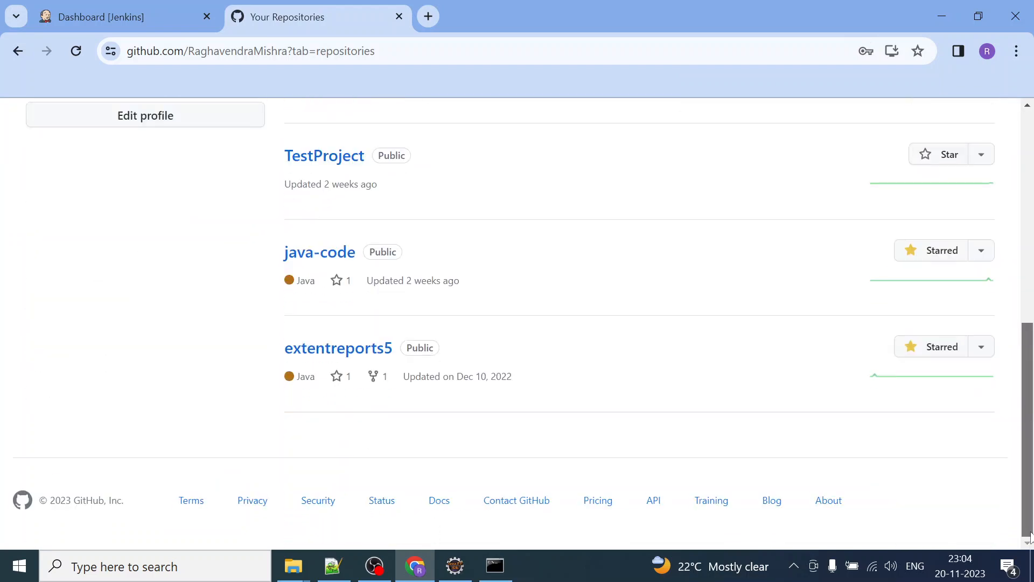
scroll("up", 3)
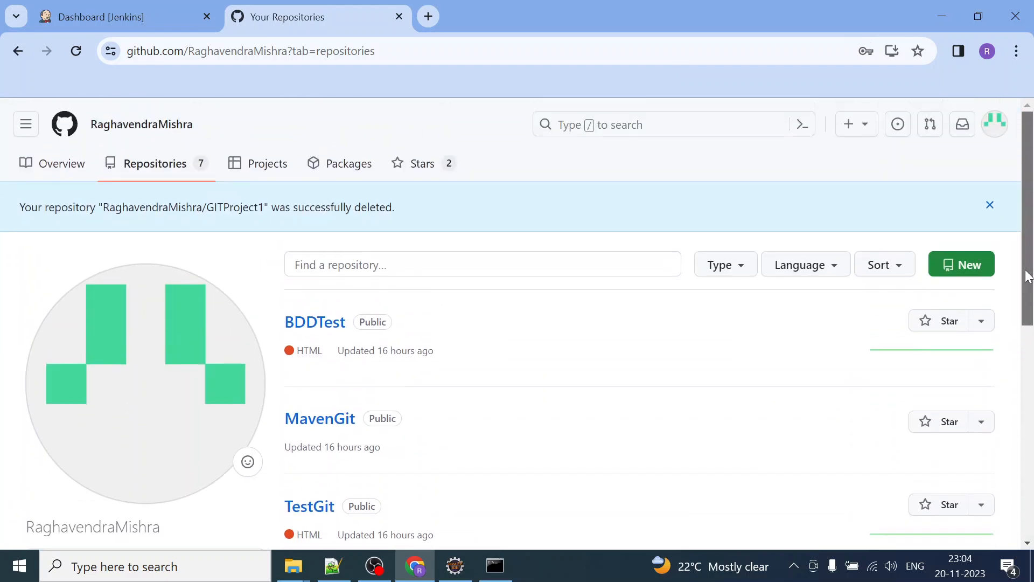